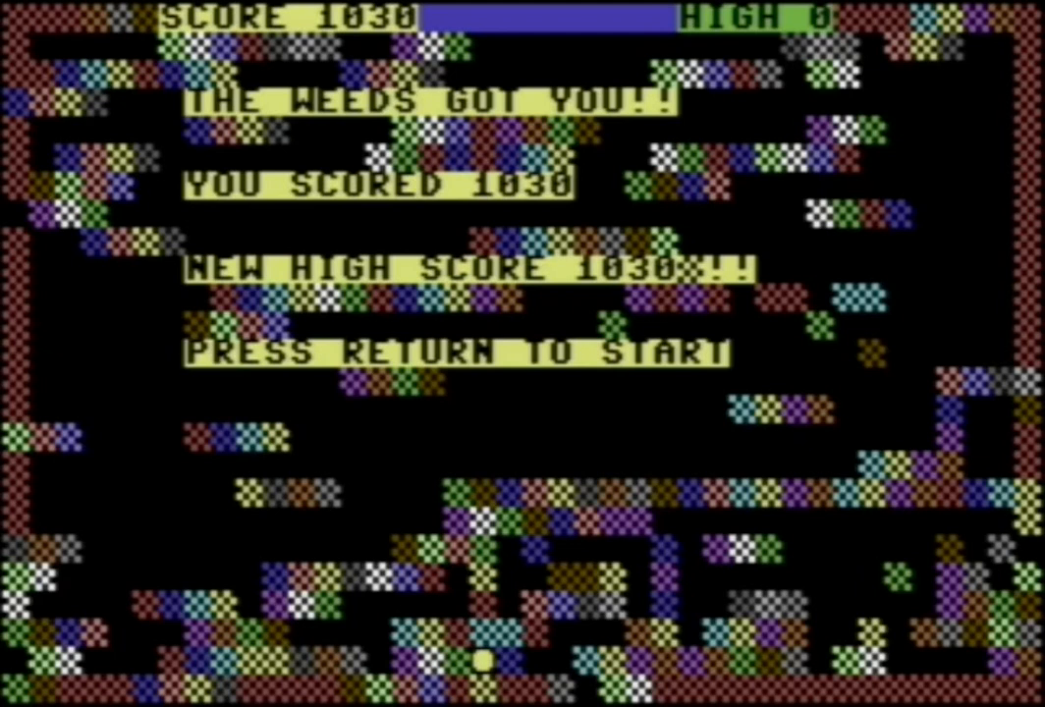
# Return from the game-over screen with the new 1030 high score to the title and instructions page.
pyautogui.press('Return')
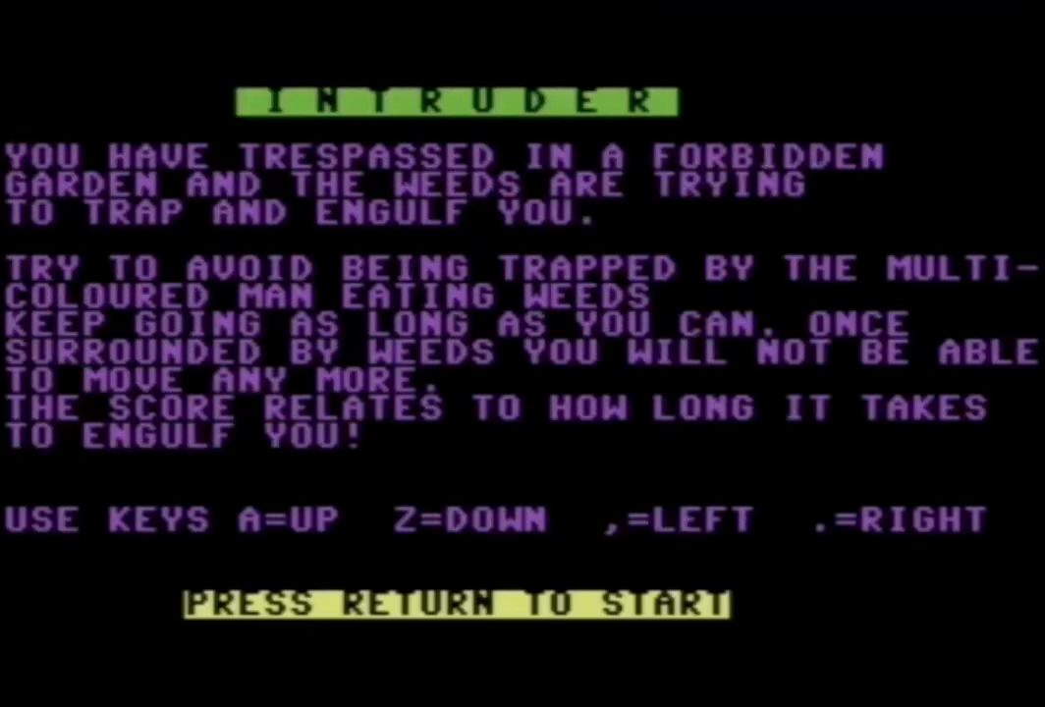